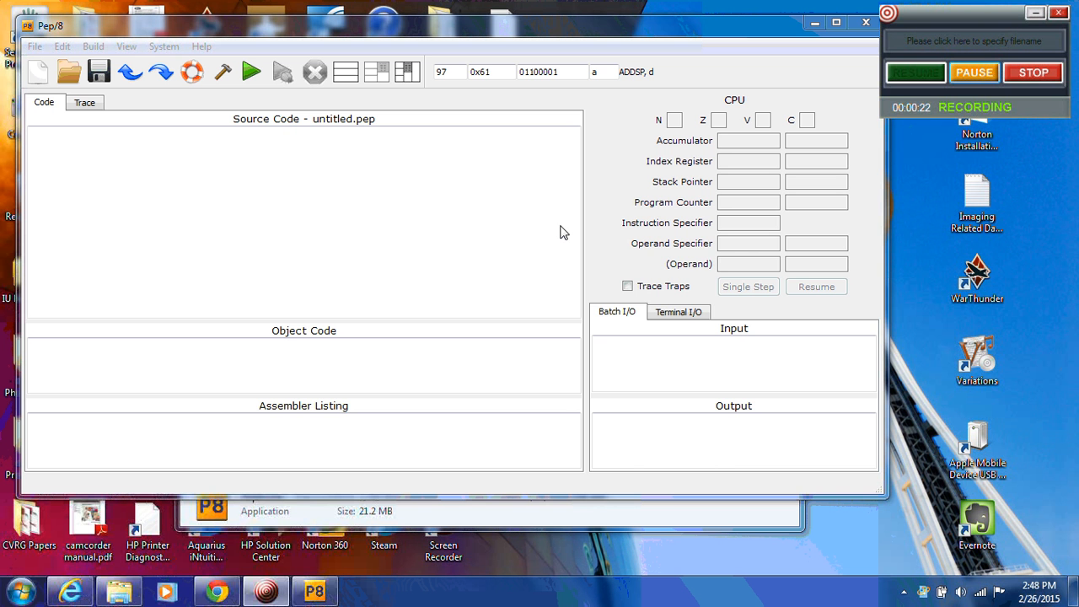
mouse_move(425, 108)
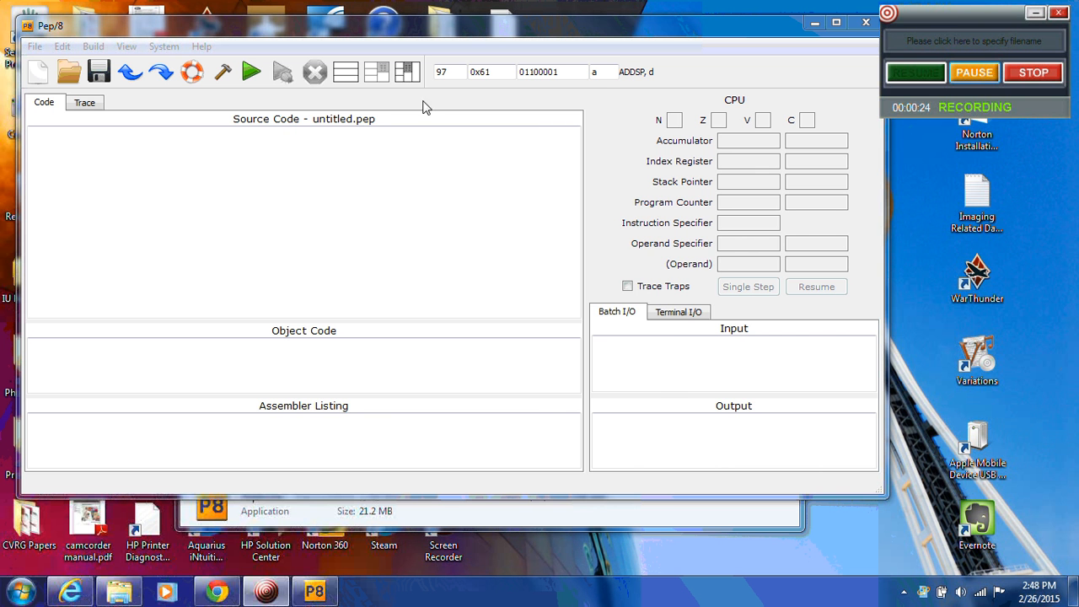
Add the Memory Dump pane beside the CPU and code panes.
left_click(405, 70)
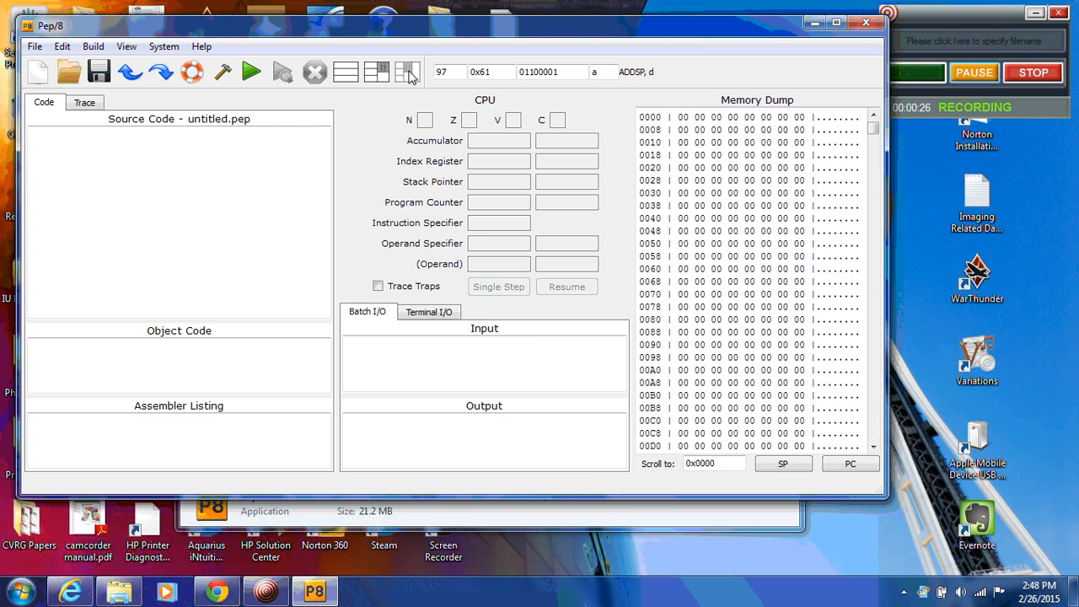
mouse_move(420, 76)
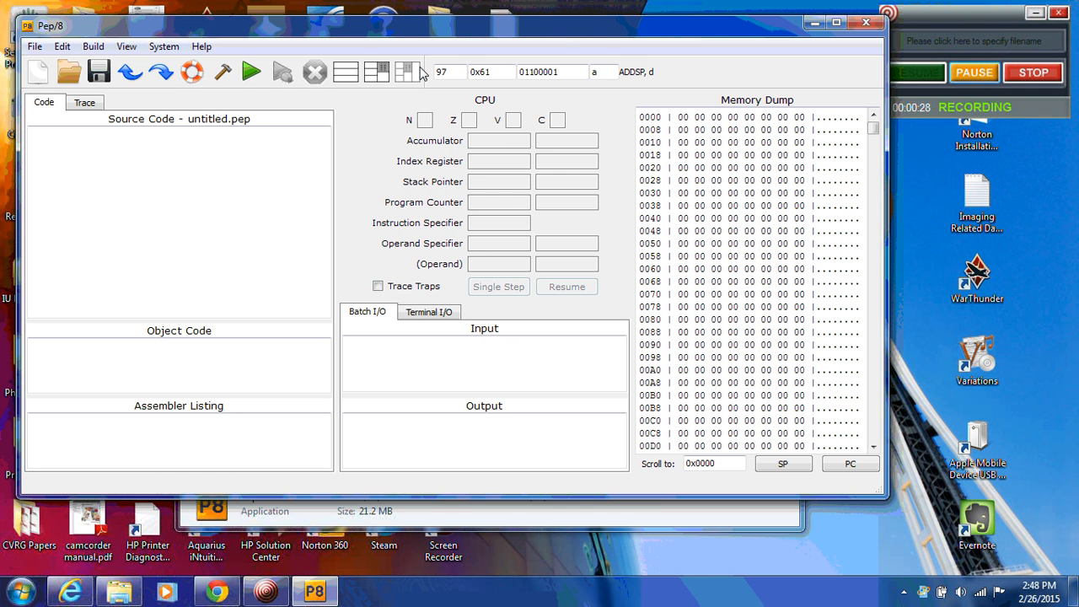
mouse_move(303, 357)
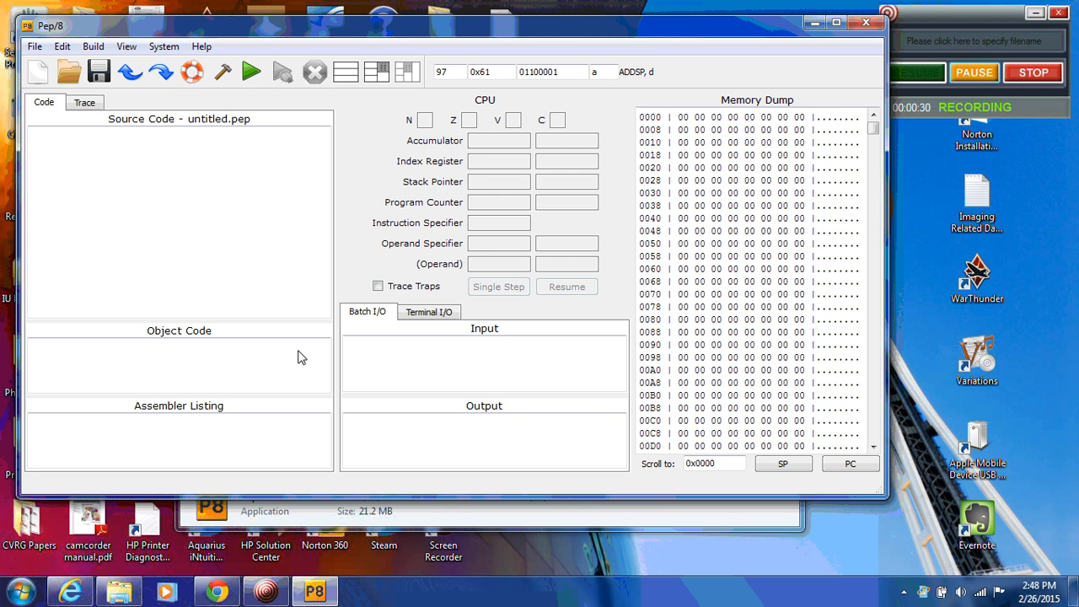
mouse_move(511, 216)
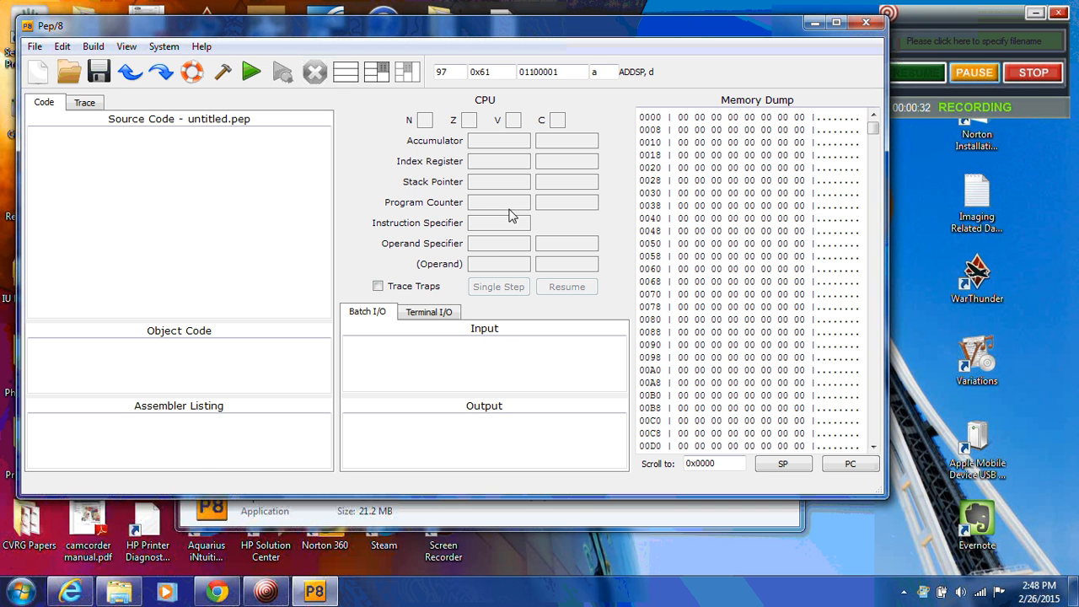
mouse_move(786, 196)
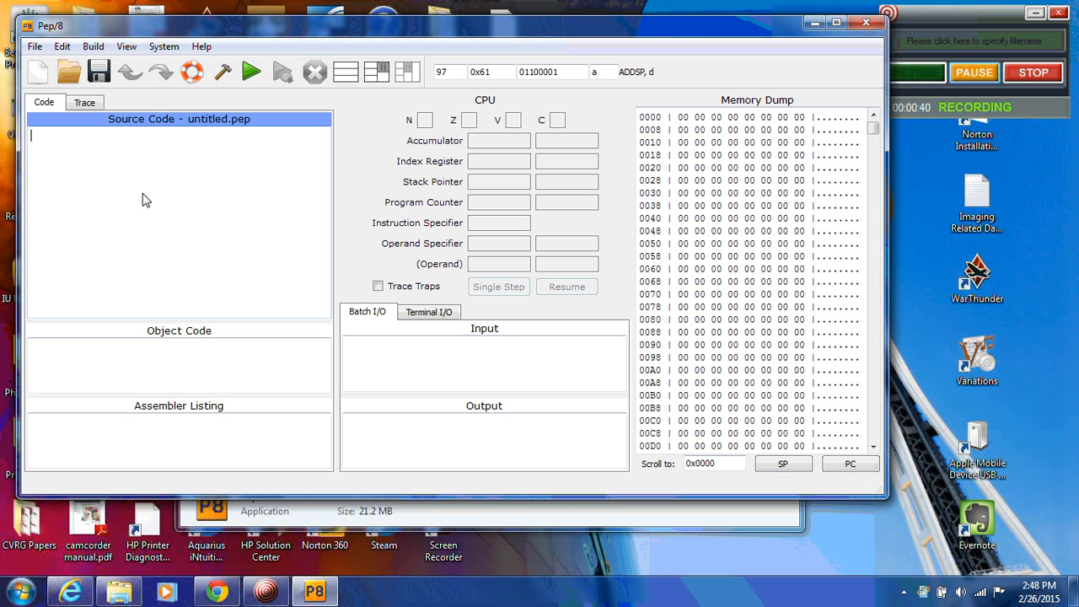
mouse_move(158, 338)
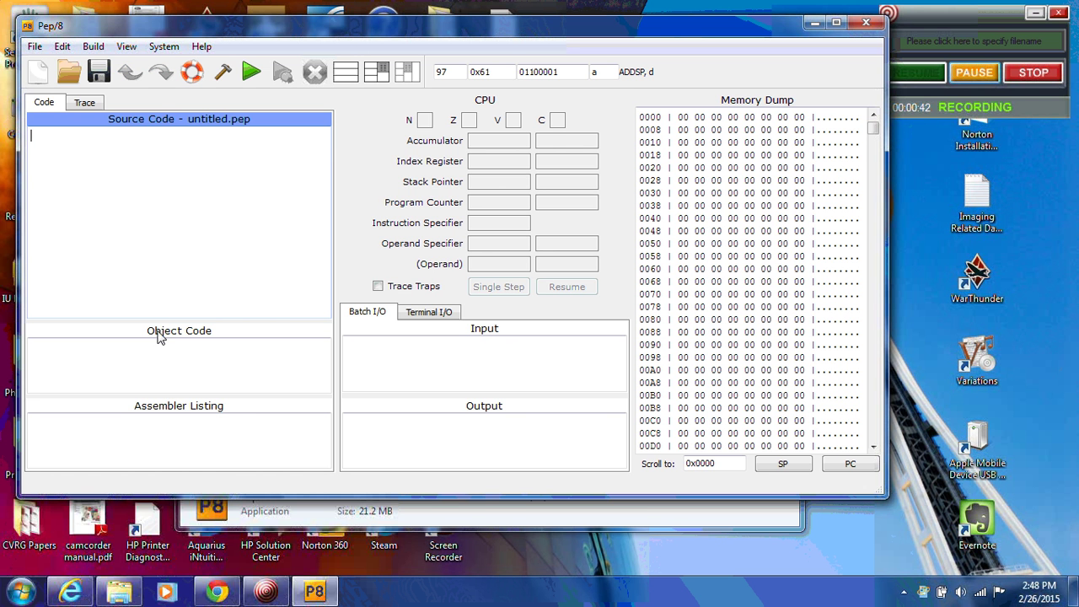
Enter 'BR main' as the first line of the untitled source program.
left_click(179, 330)
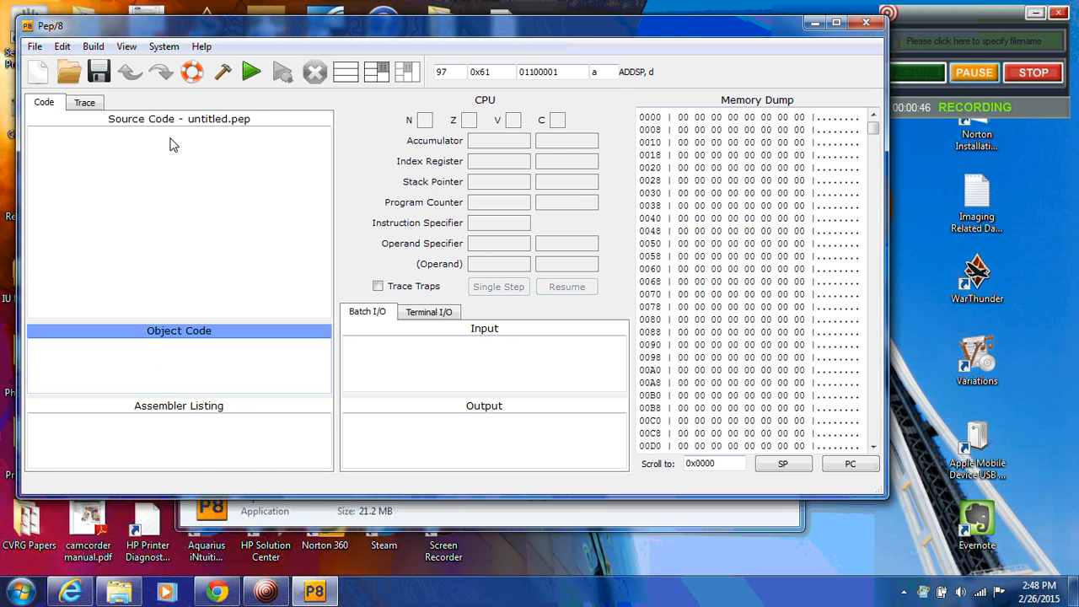
left_click(172, 168)
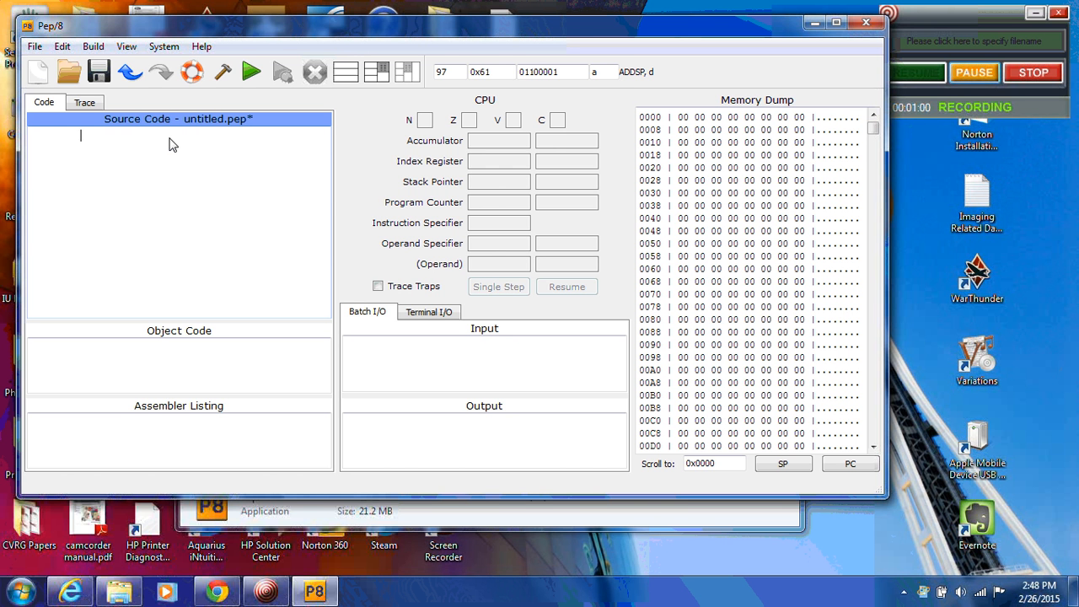
type("BR")
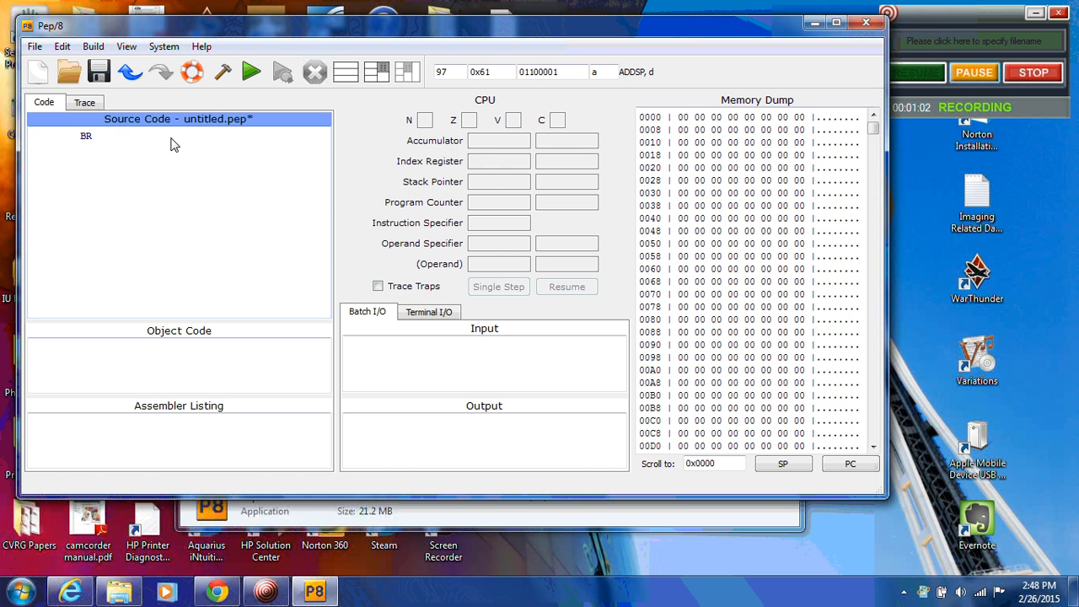
type("main")
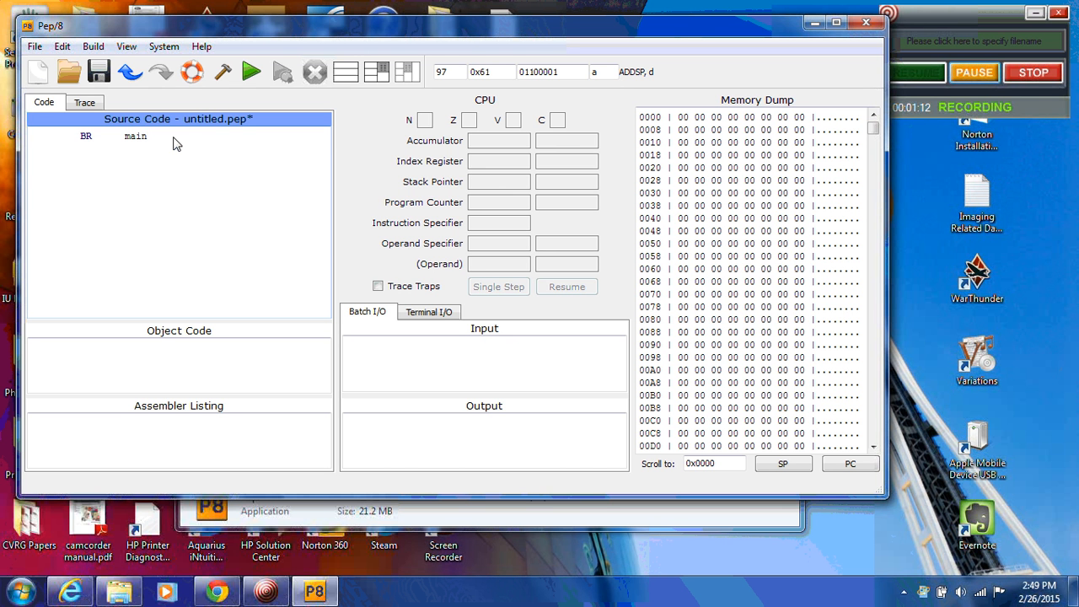
left_click(147, 136)
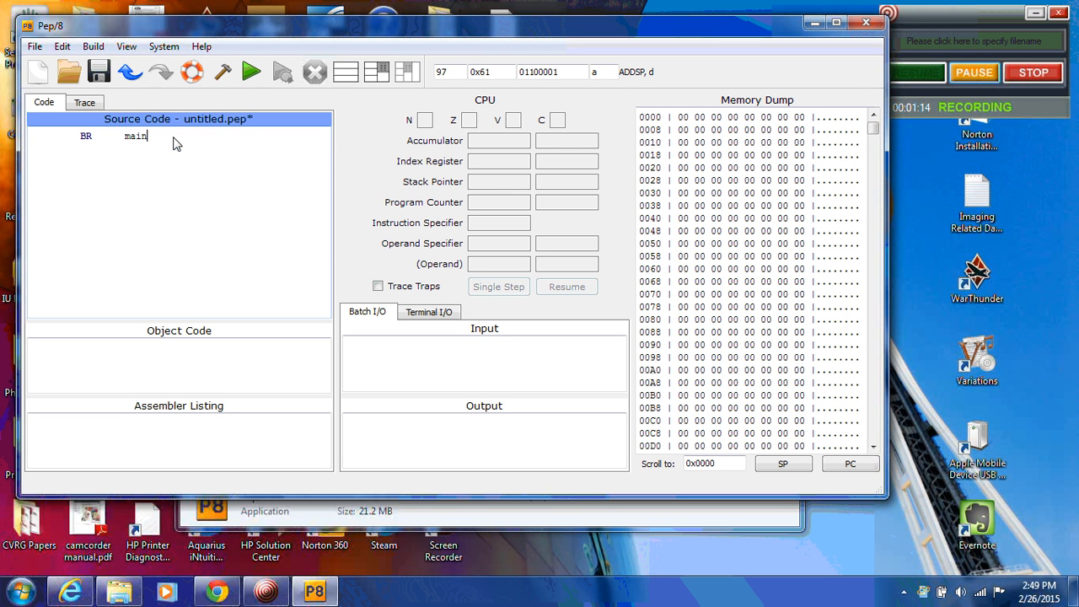
mouse_move(828, 182)
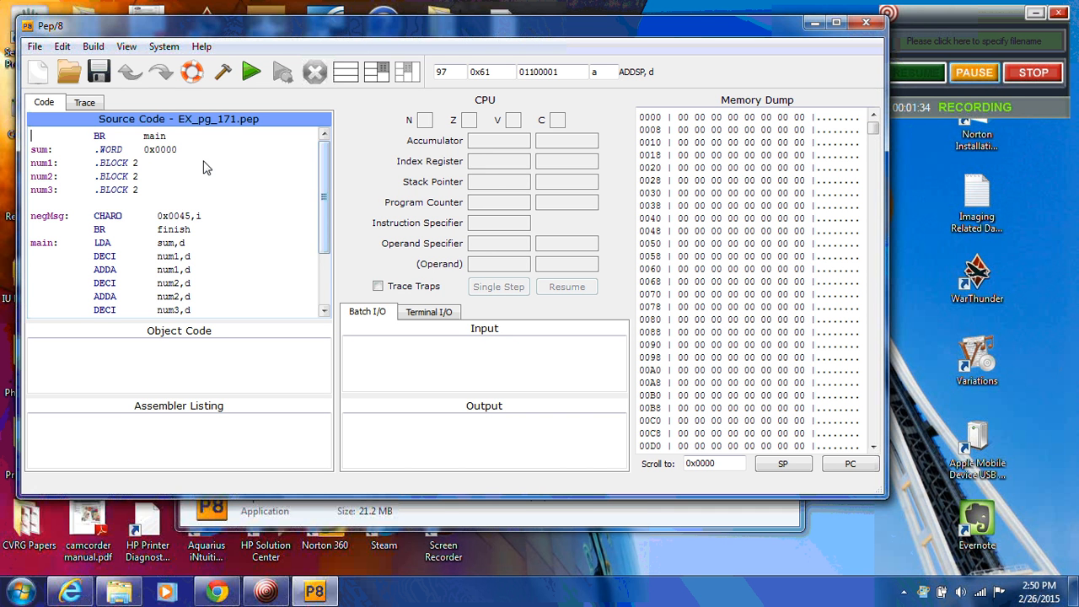
mouse_move(169, 229)
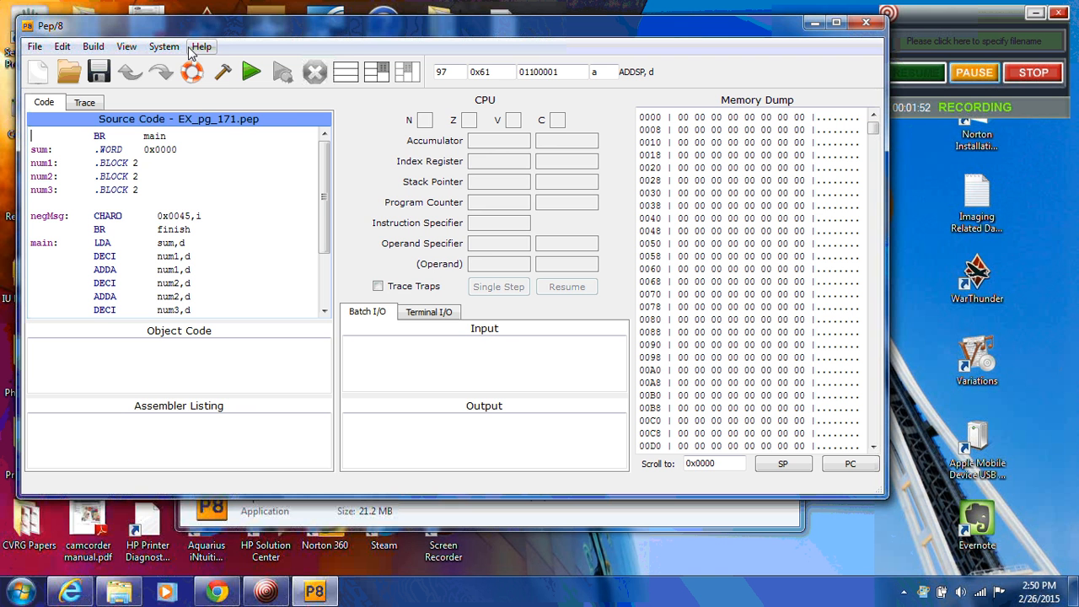
Bring the EX_pg_171.pep example program into the source editor.
left_click(165, 46)
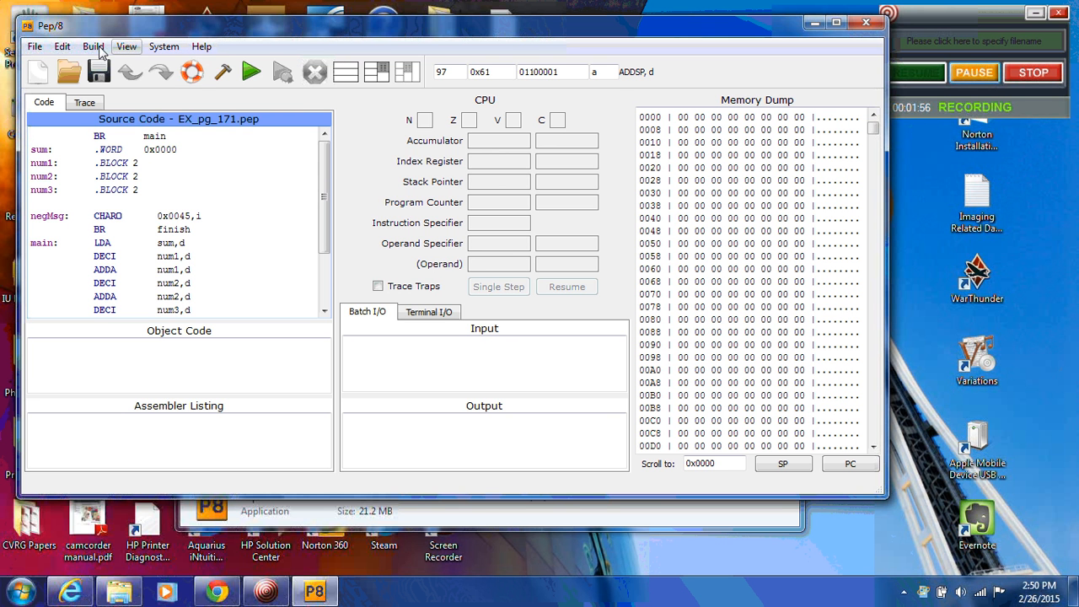
Assemble EX_pg_171.pep into object code and an assembler listing via Build > Assemble.
left_click(93, 45)
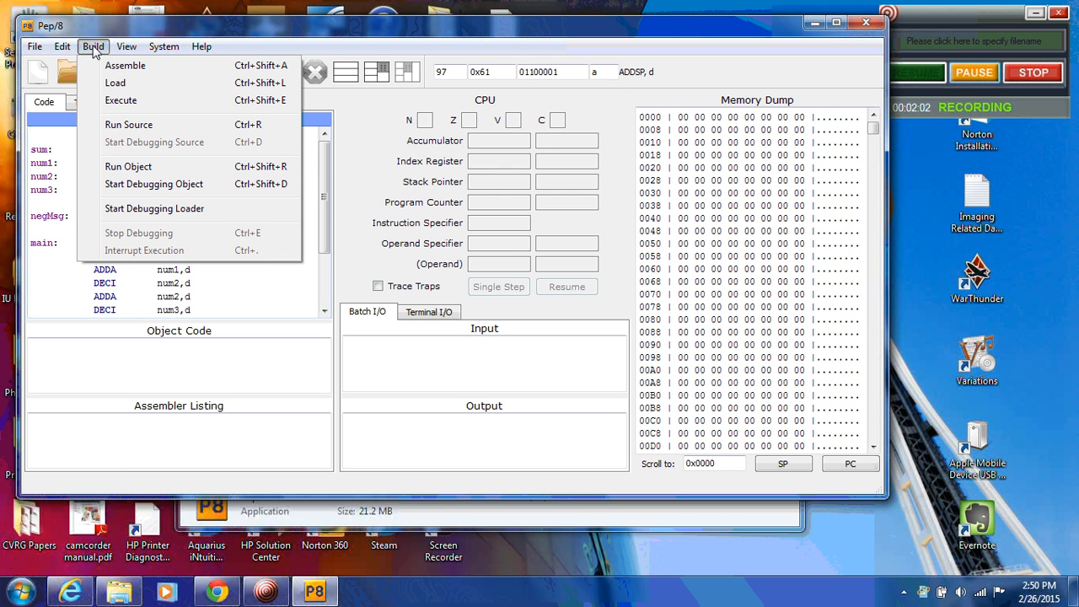
left_click(132, 66)
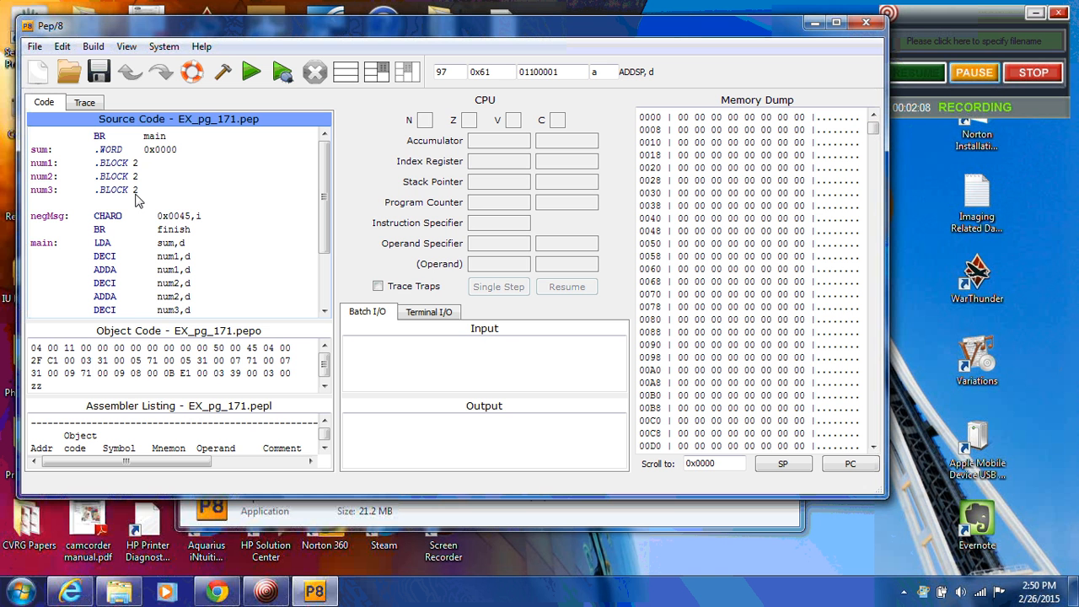
mouse_move(88, 355)
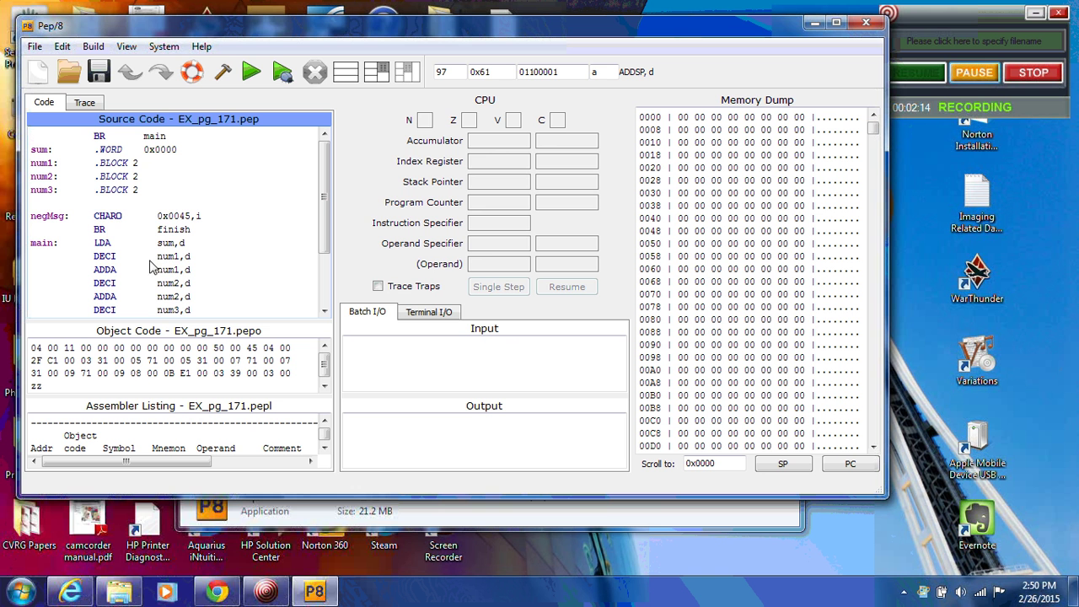
mouse_move(111, 243)
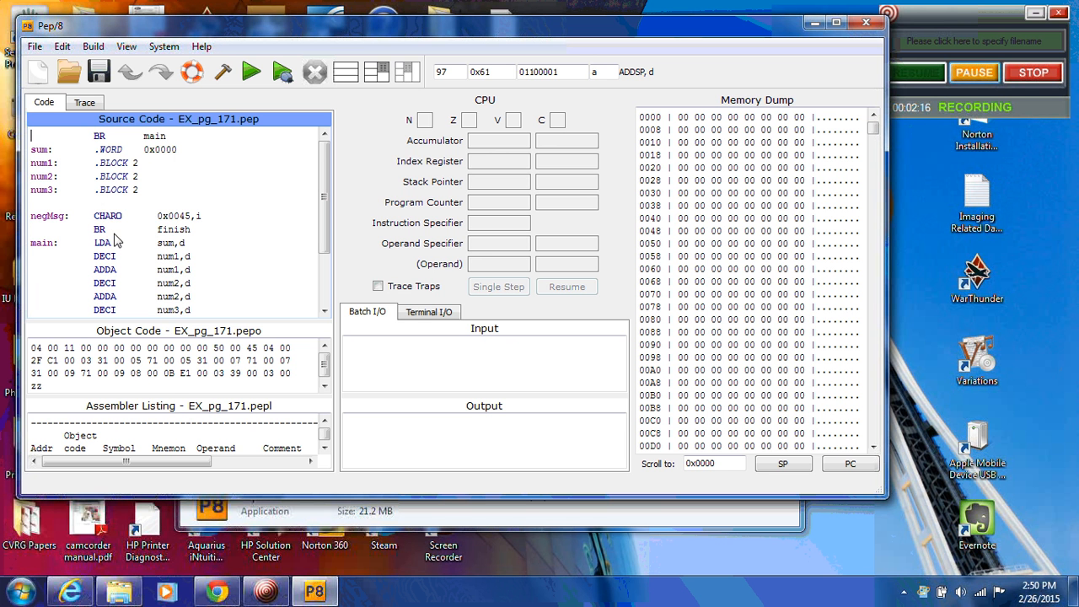
mouse_move(118, 167)
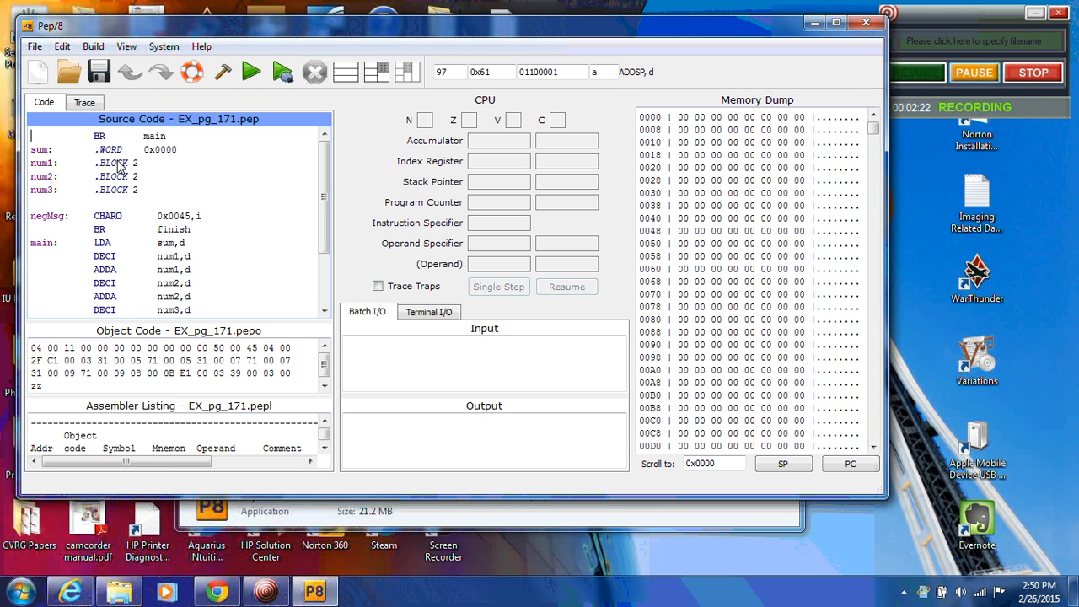
mouse_move(126, 348)
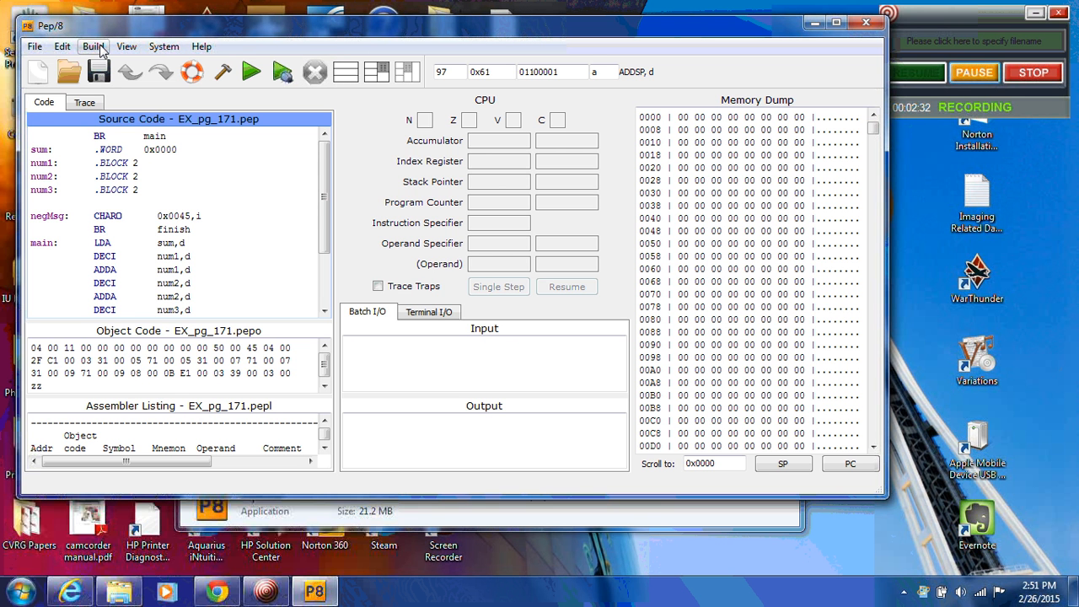
mouse_move(747, 132)
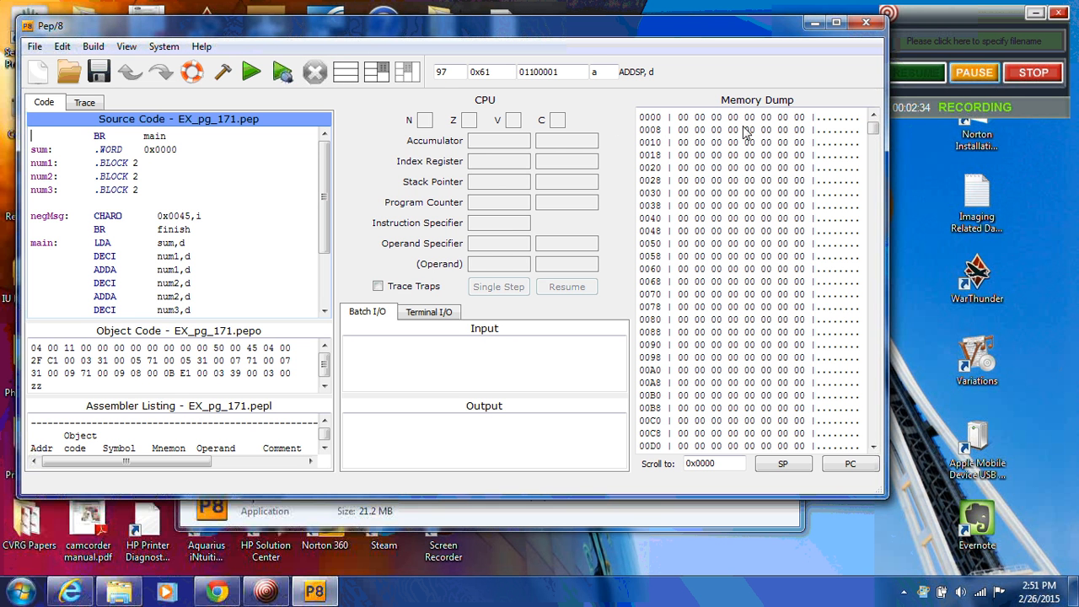
Load the assembled object code into Pep/8 memory via Build > Load.
left_click(91, 40)
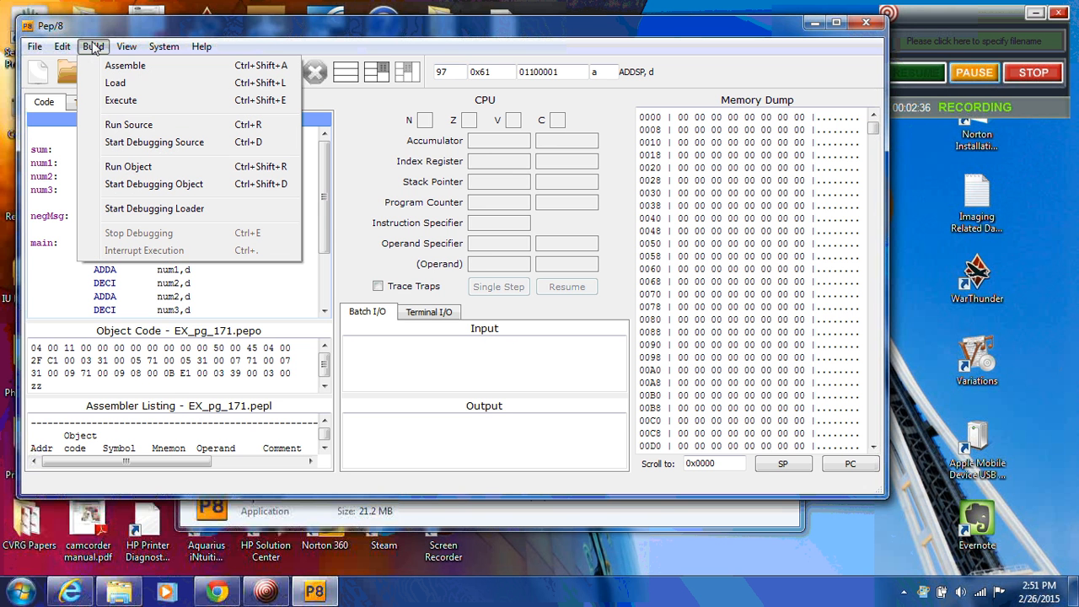
mouse_move(115, 84)
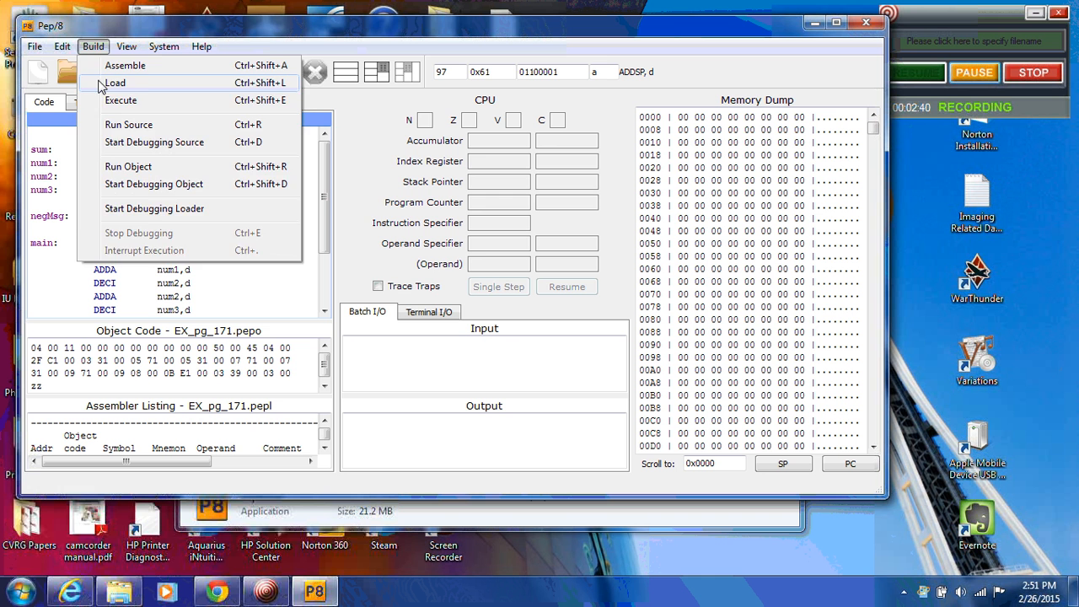
left_click(118, 84)
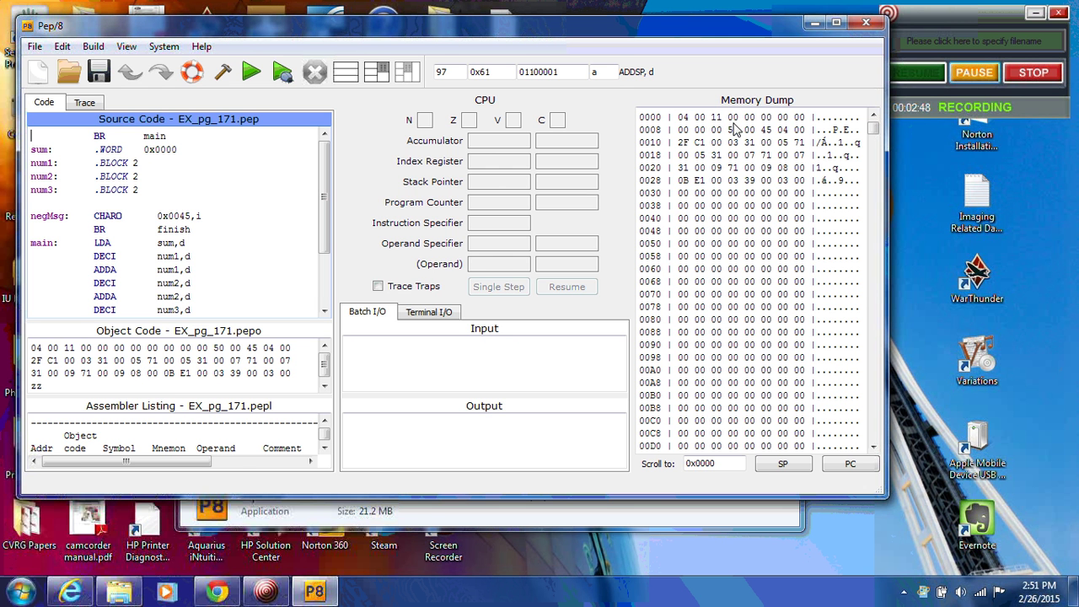
mouse_move(101, 44)
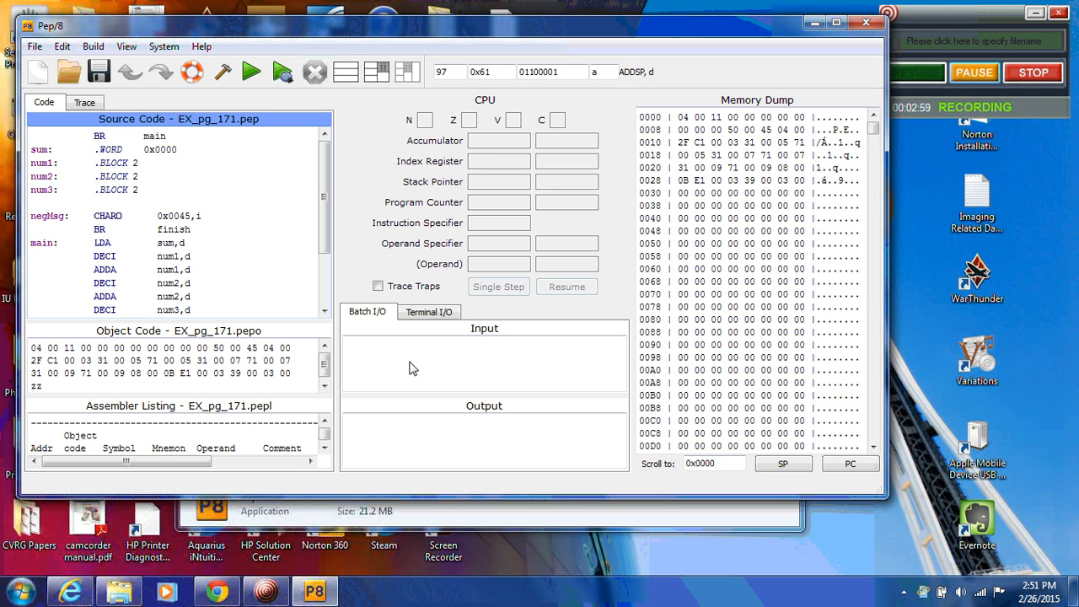
Enter 10 20 30 40 as the batch input values for the program.
left_click(415, 367)
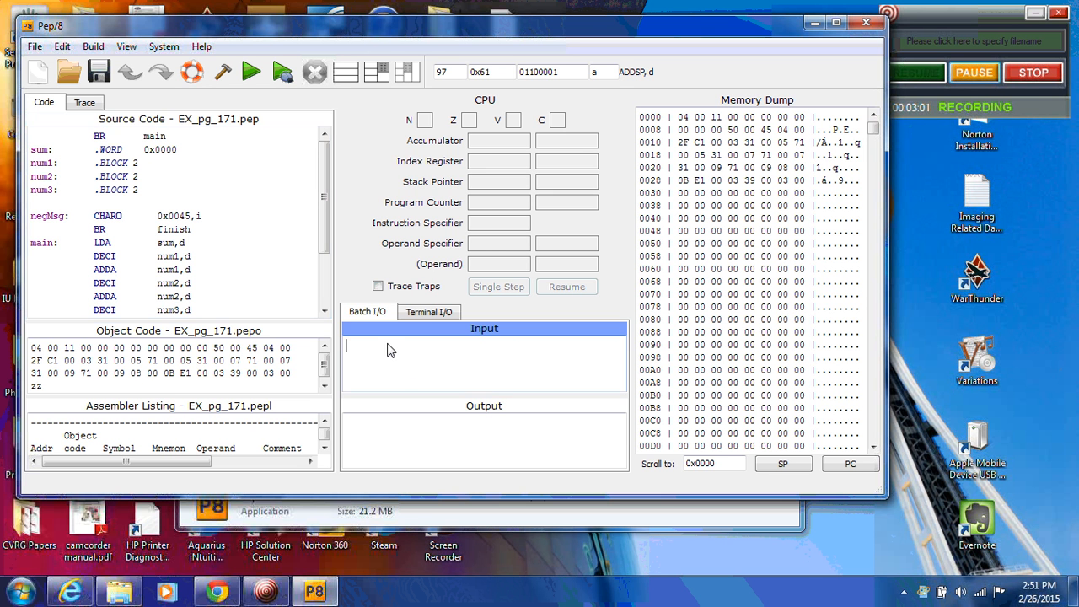
type("10 20 30 40")
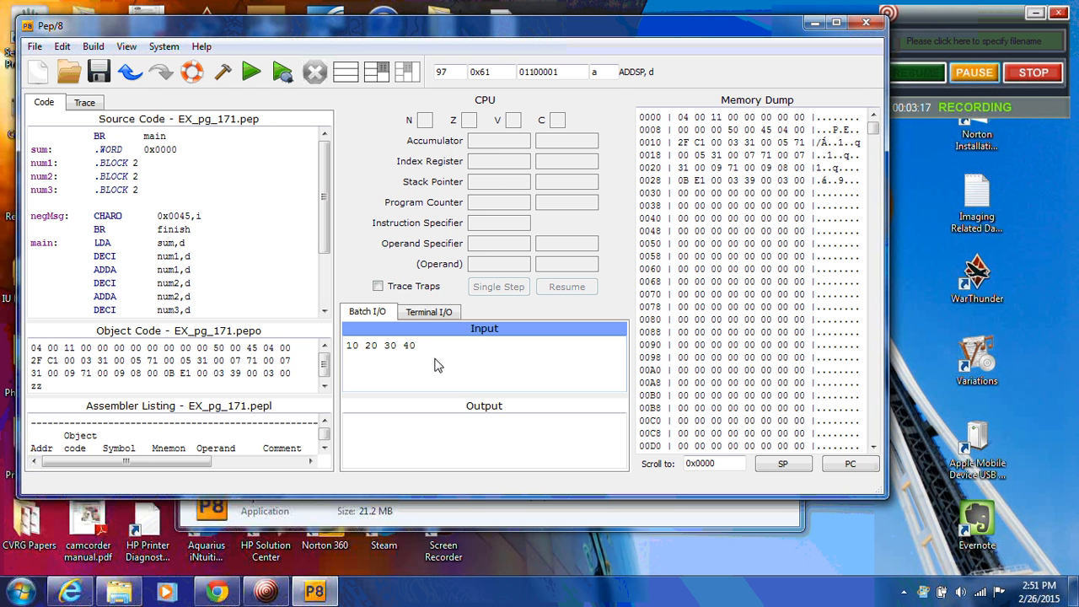
mouse_move(432, 367)
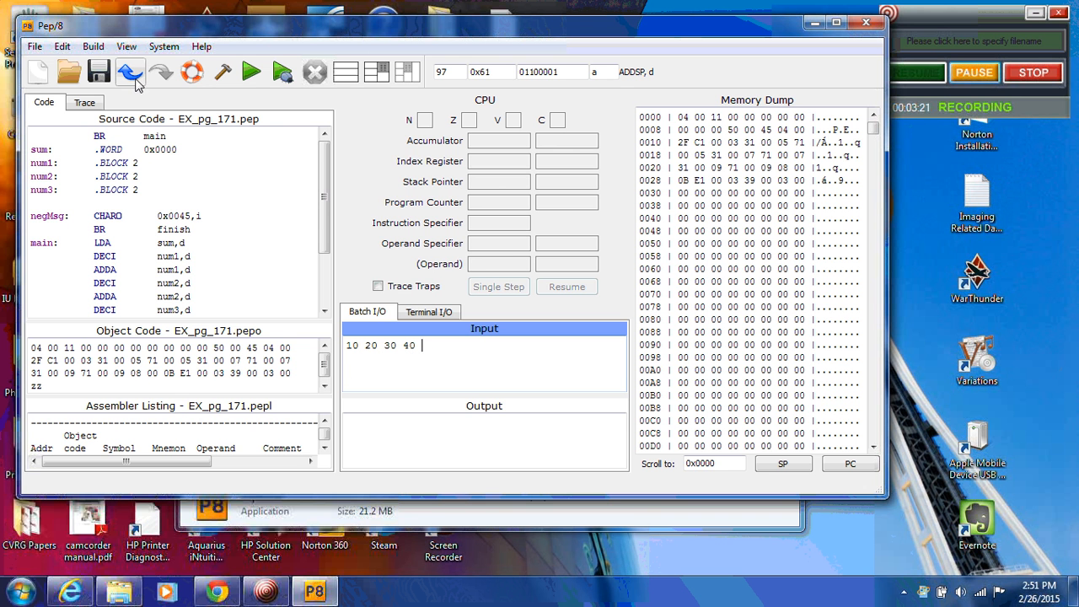
Start debugging the object program and single-step until the accumulator holds 10.
left_click(94, 44)
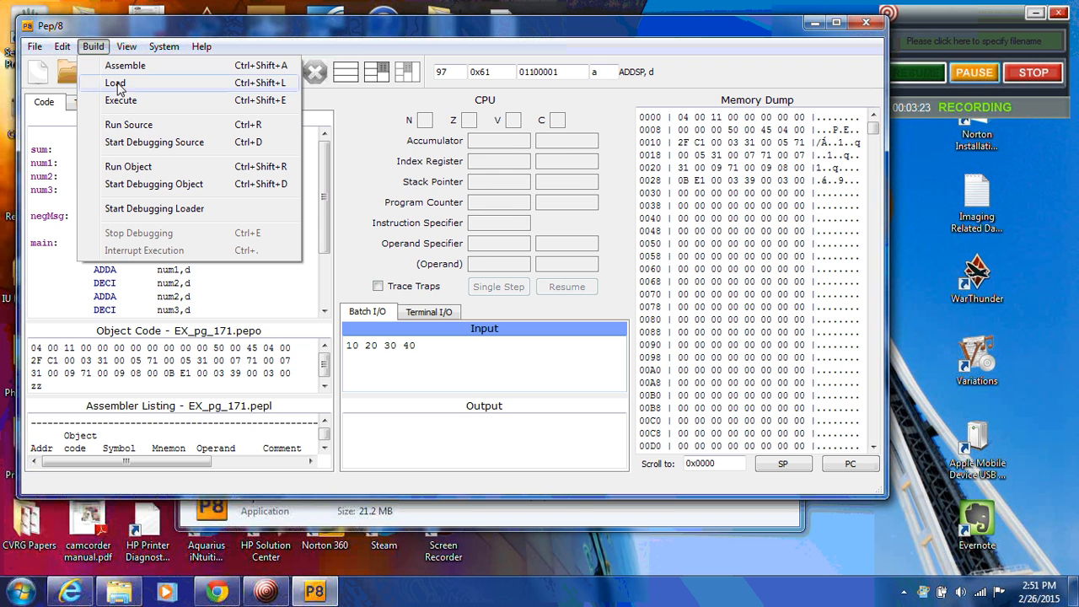
mouse_move(132, 189)
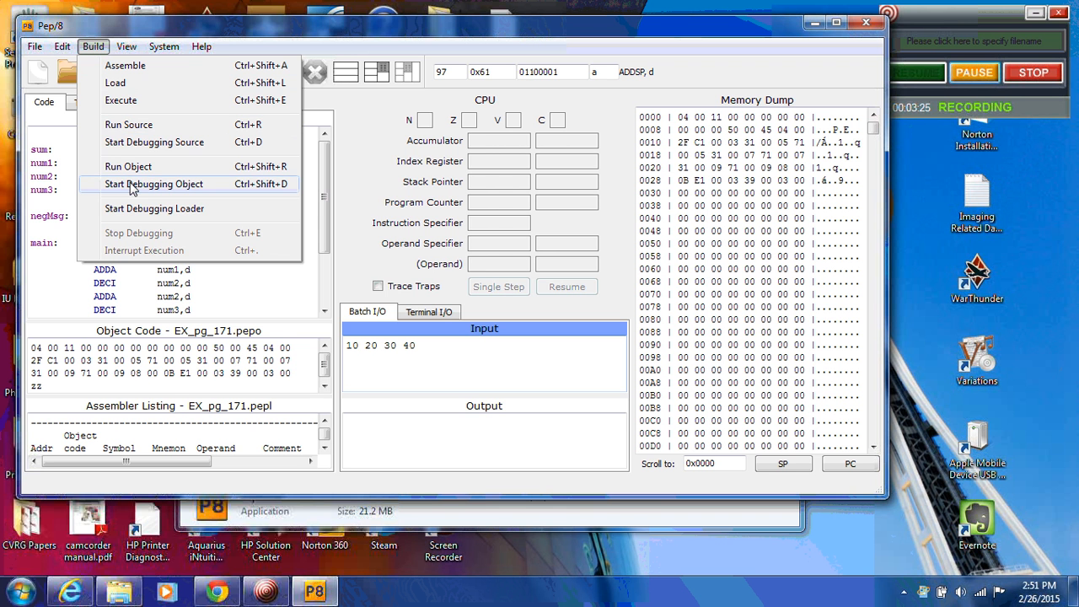
left_click(155, 184)
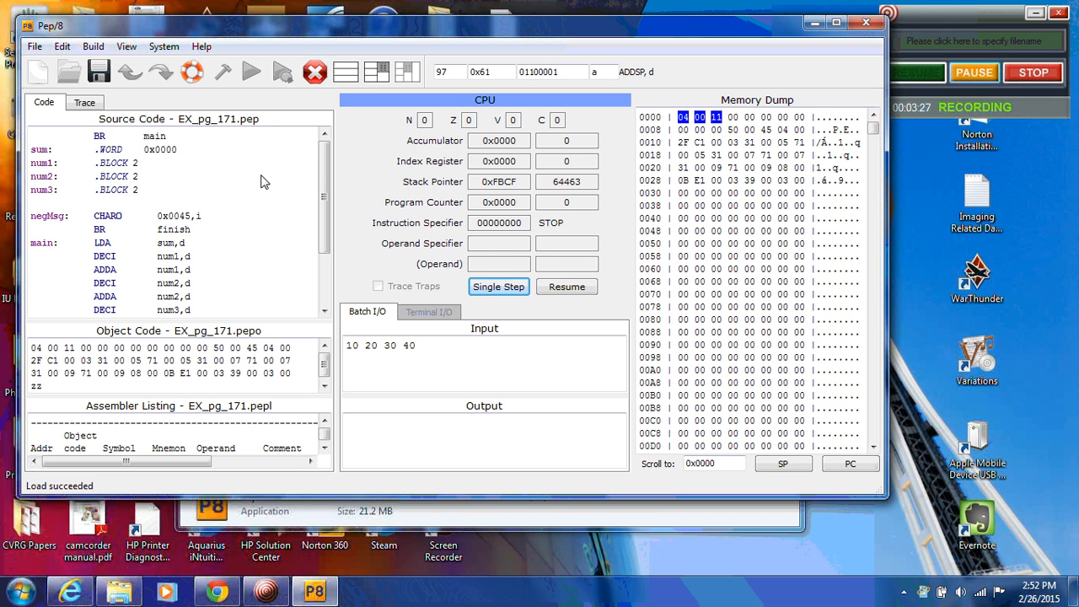
left_click(499, 287)
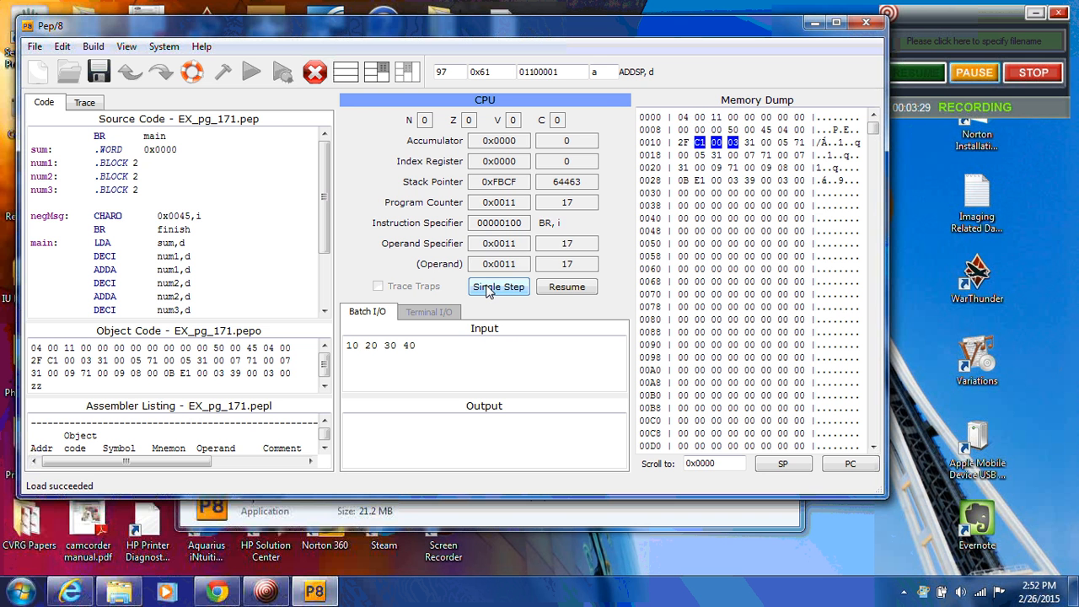
left_click(499, 287)
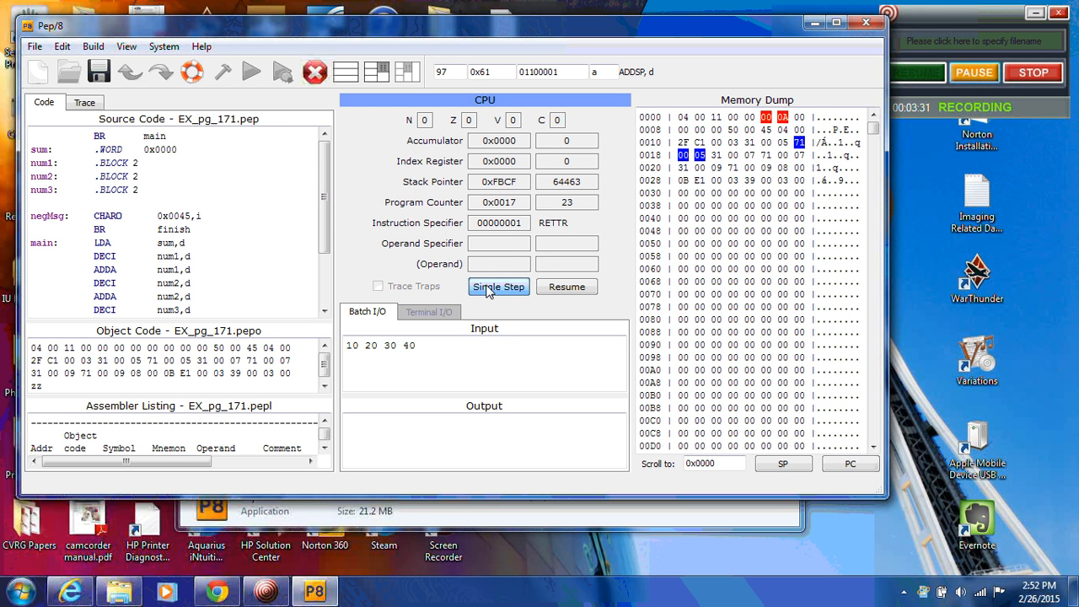
left_click(499, 286)
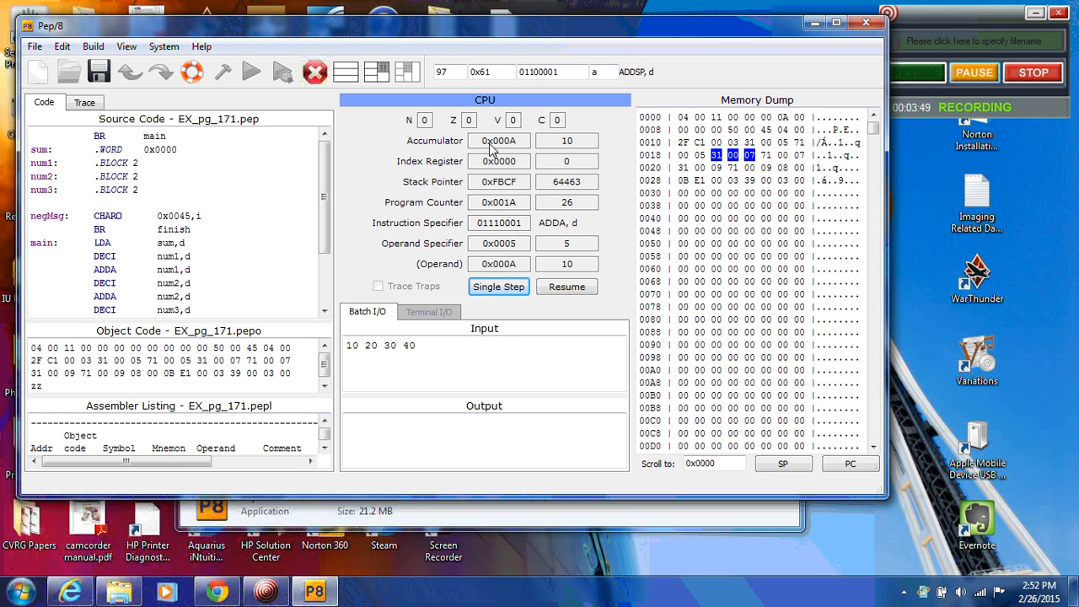
mouse_move(504, 149)
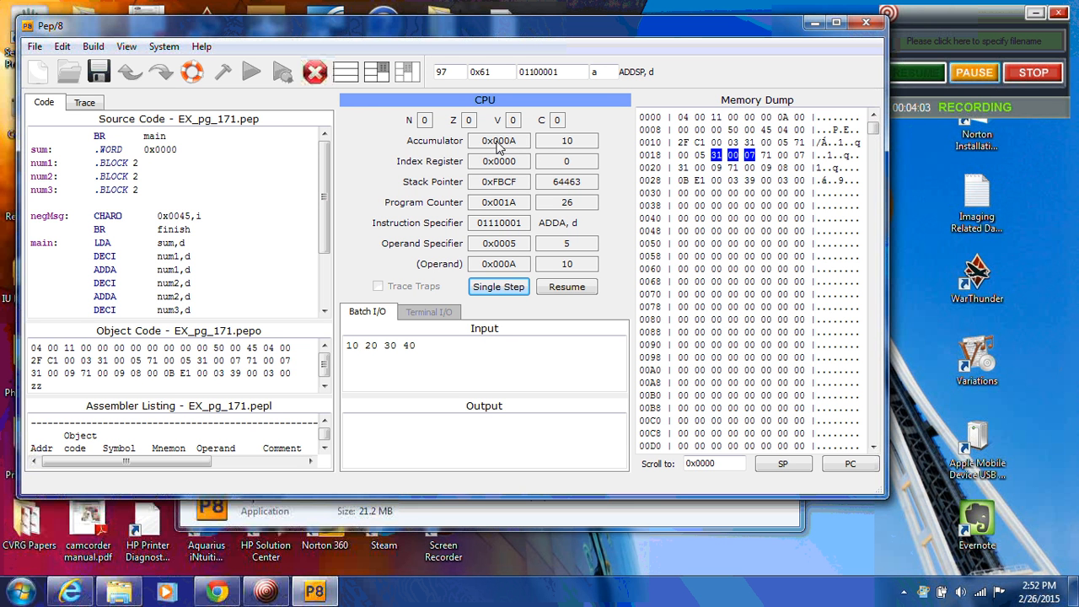
mouse_move(482, 145)
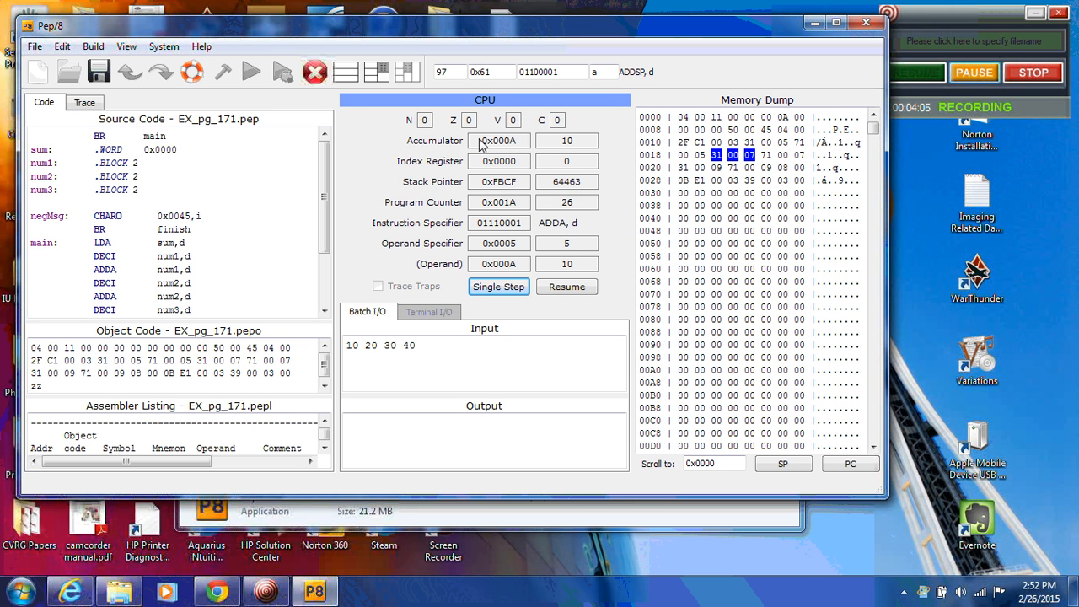
mouse_move(510, 145)
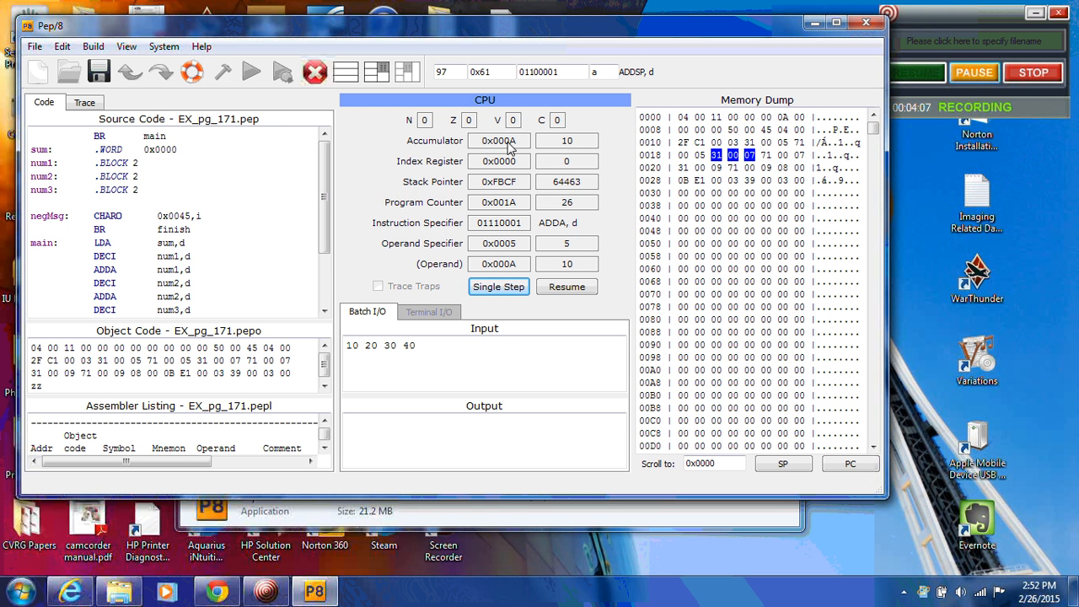
mouse_move(526, 151)
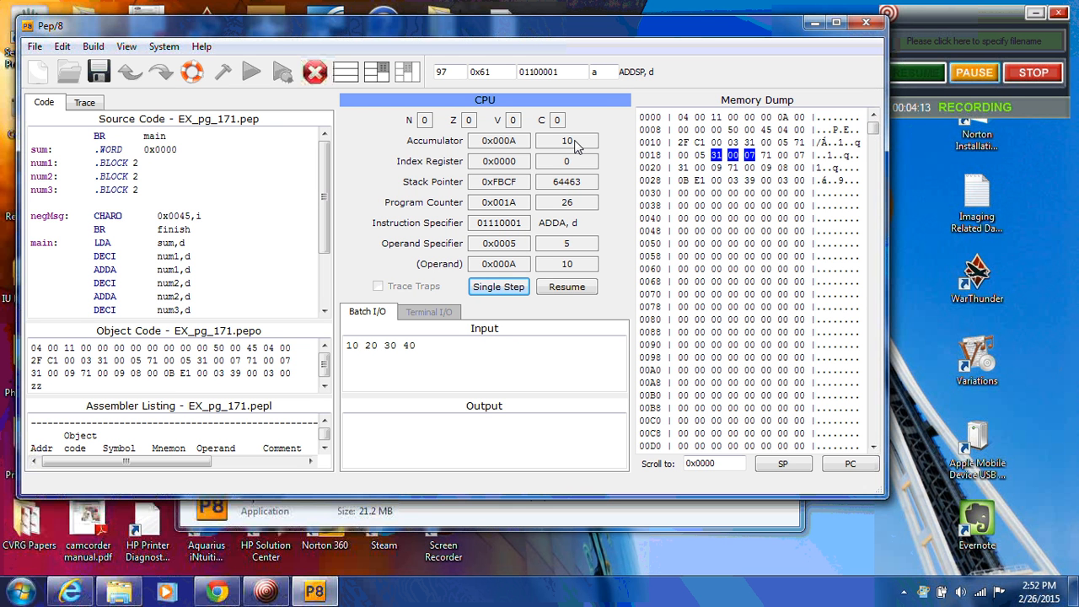
Single-step the remaining instructions until the program halts with output 60.
left_click(499, 287)
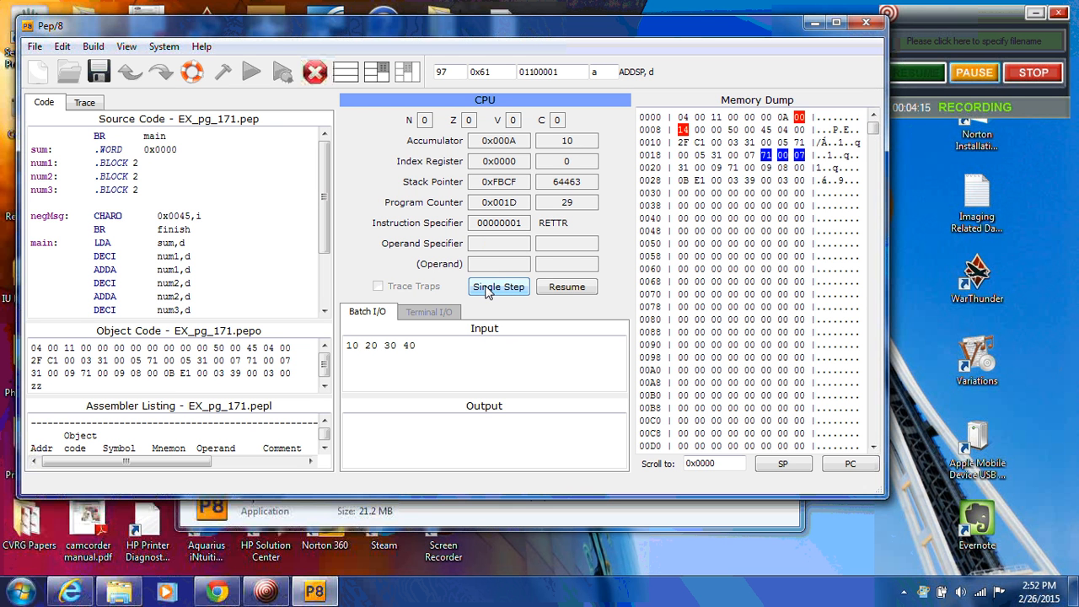
left_click(499, 286)
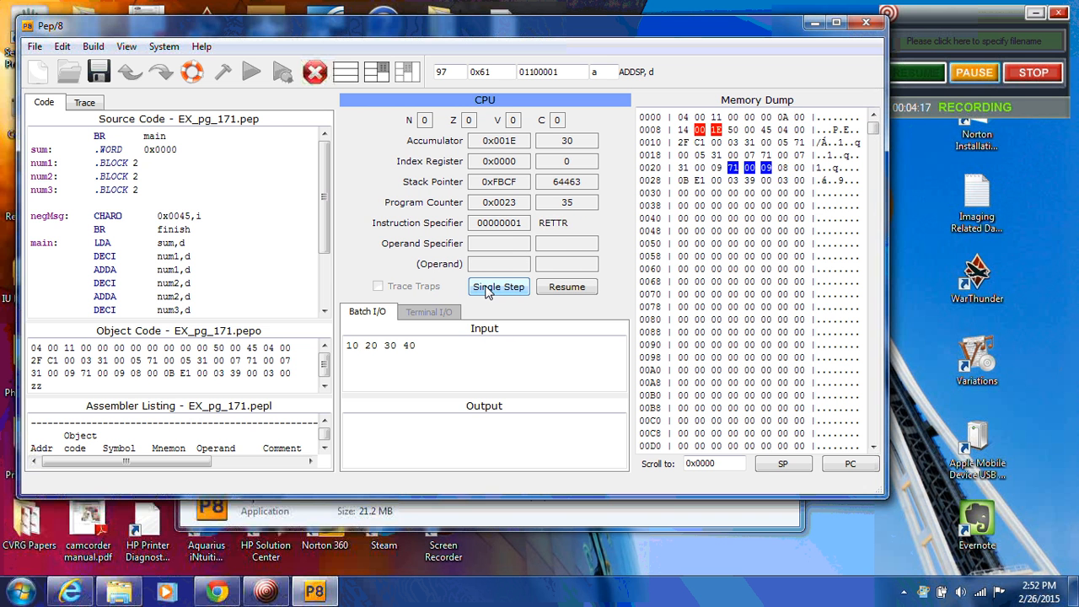
left_click(499, 286)
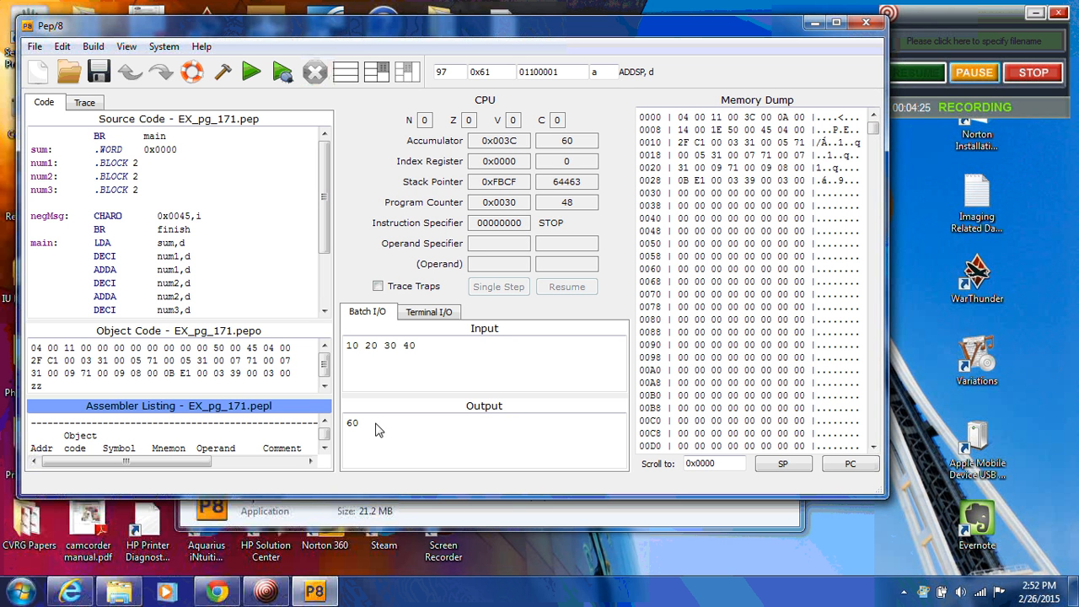
mouse_move(366, 368)
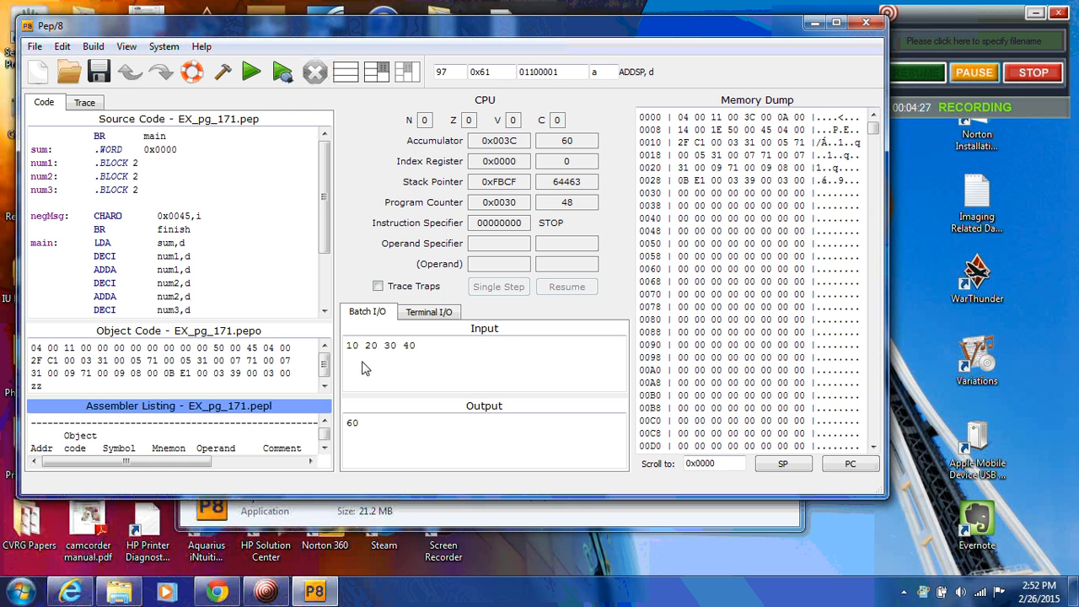
mouse_move(357, 357)
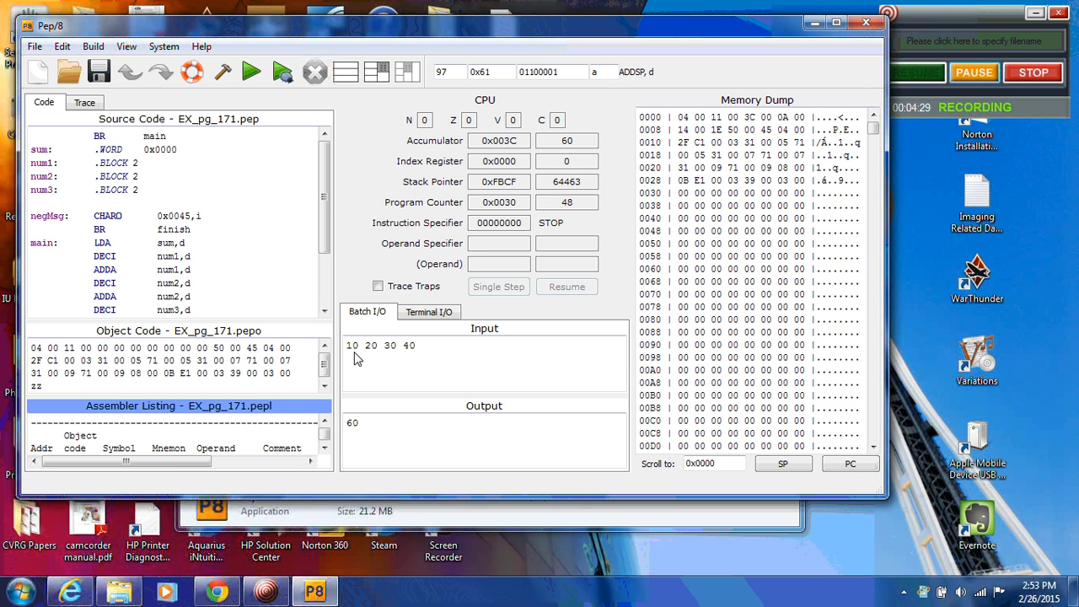
mouse_move(402, 345)
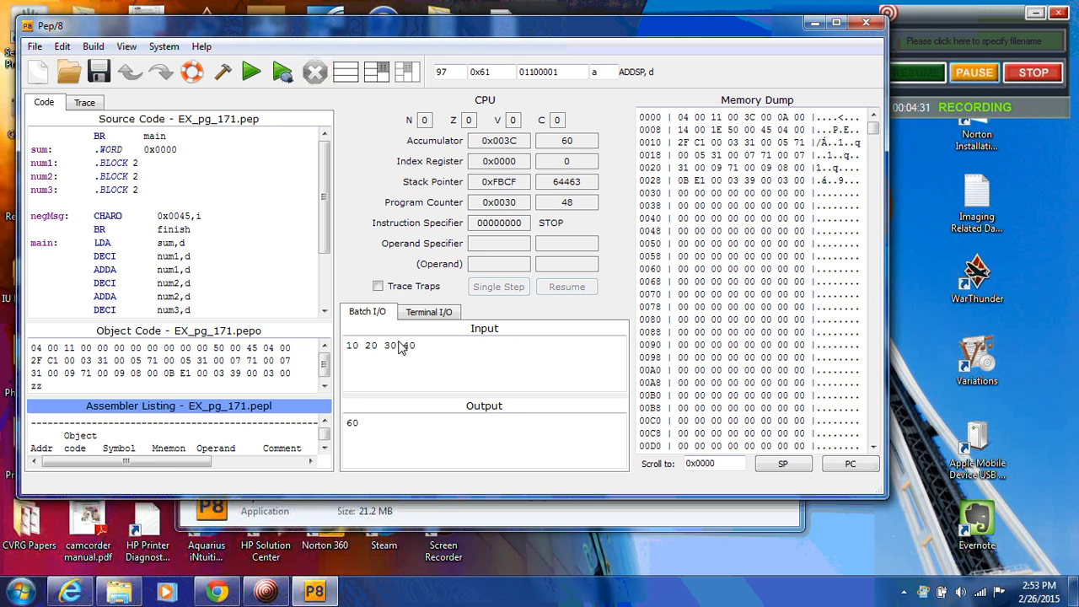
mouse_move(415, 351)
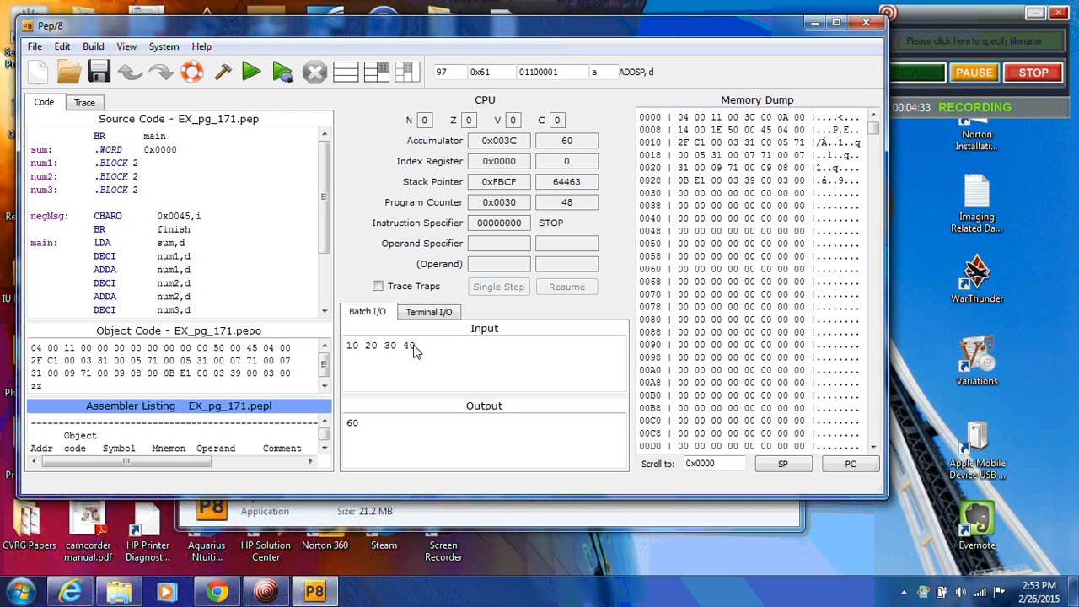